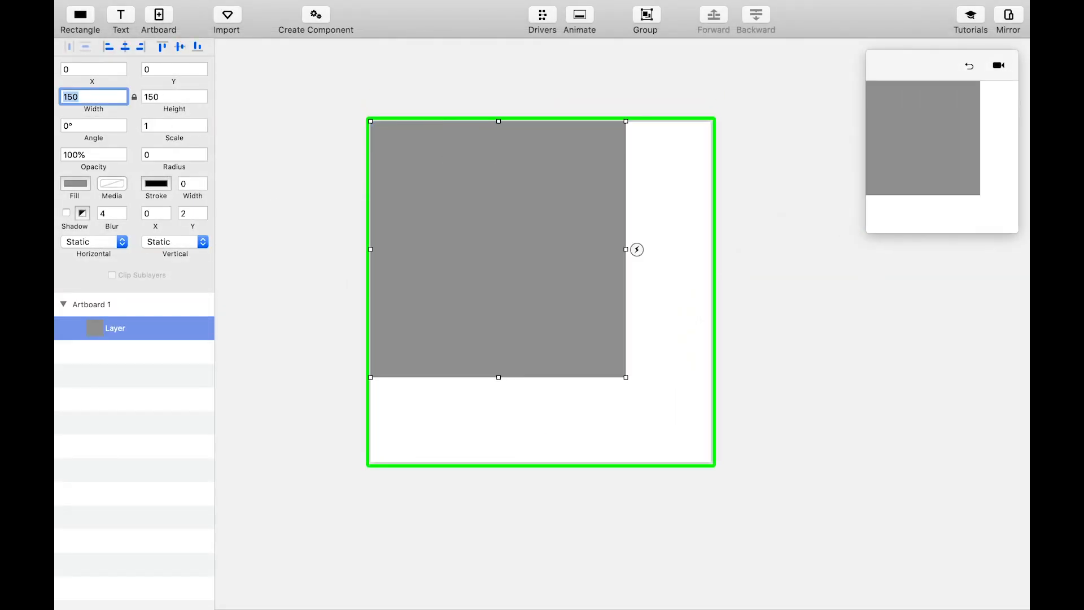
# Give the square a 15 px light gray stroke, white fill and corner radius 100 to form a ring
pyautogui.write('15')
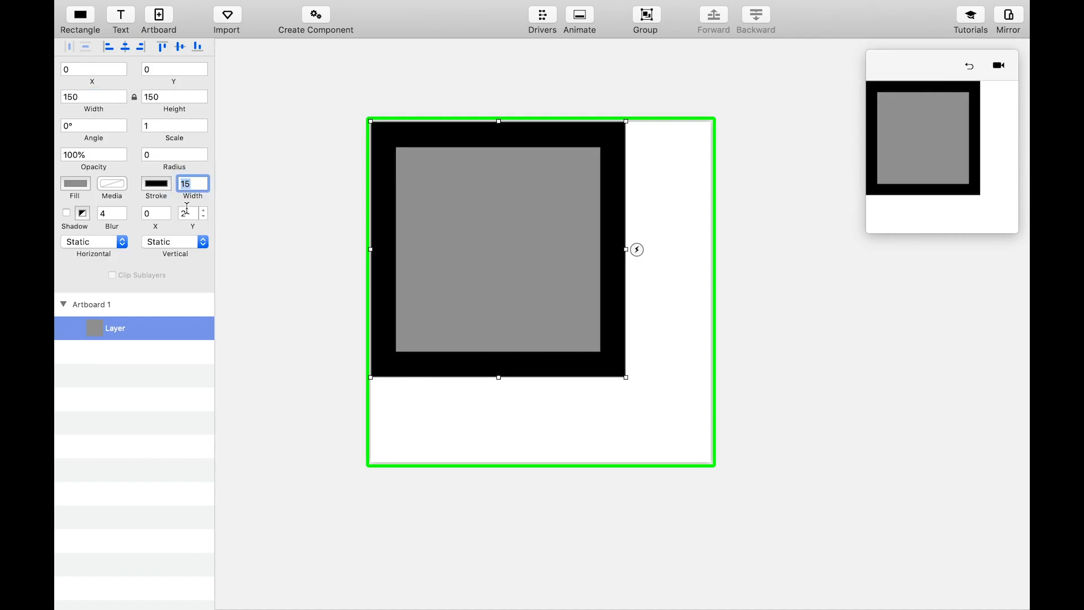
pyautogui.click(157, 184)
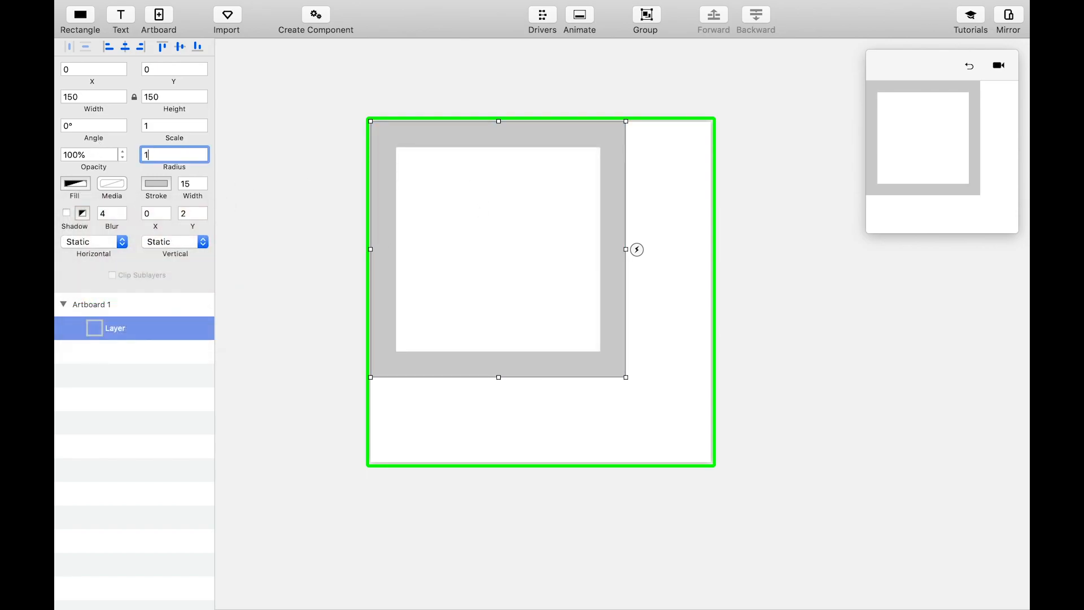
pyautogui.write('100')
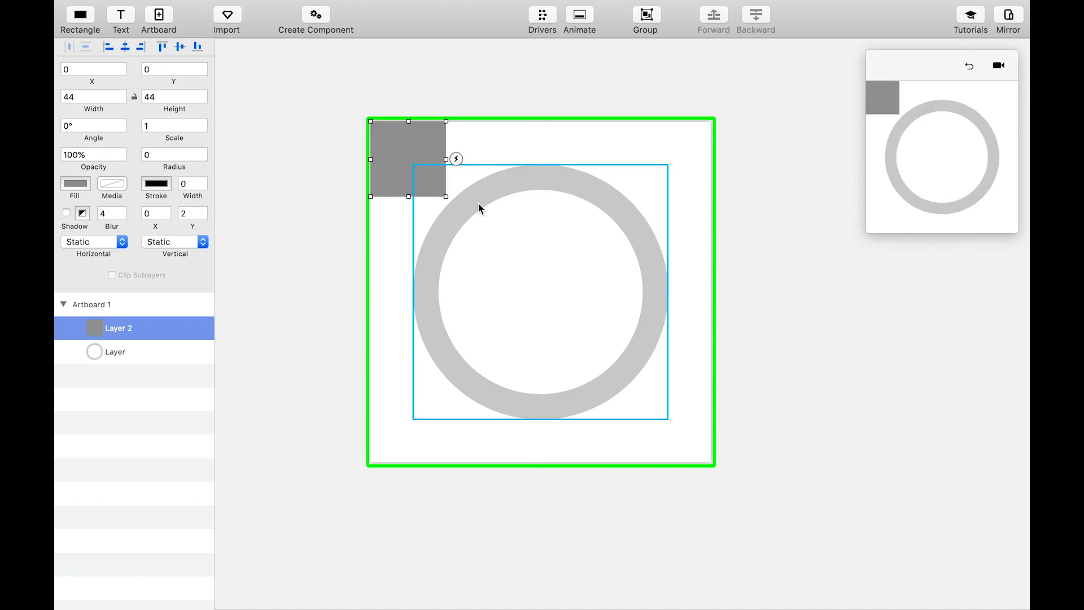
# Colour the small square red (FF0000), round it, place it on the ring's top edge and group it with the ring
pyautogui.click(75, 184)
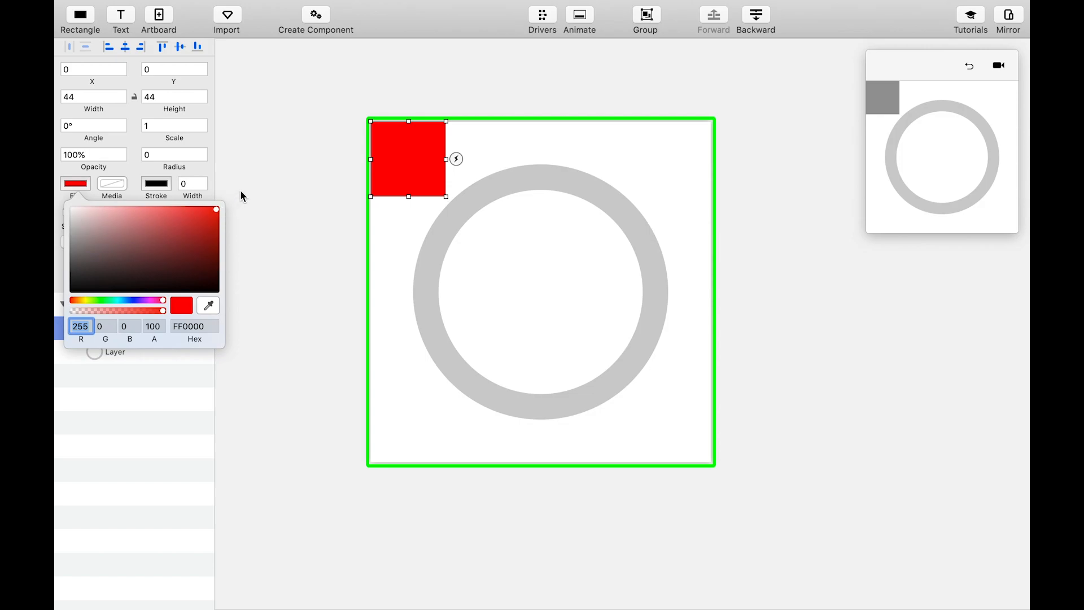
pyautogui.moveTo(409, 159); pyautogui.dragTo(531, 182)
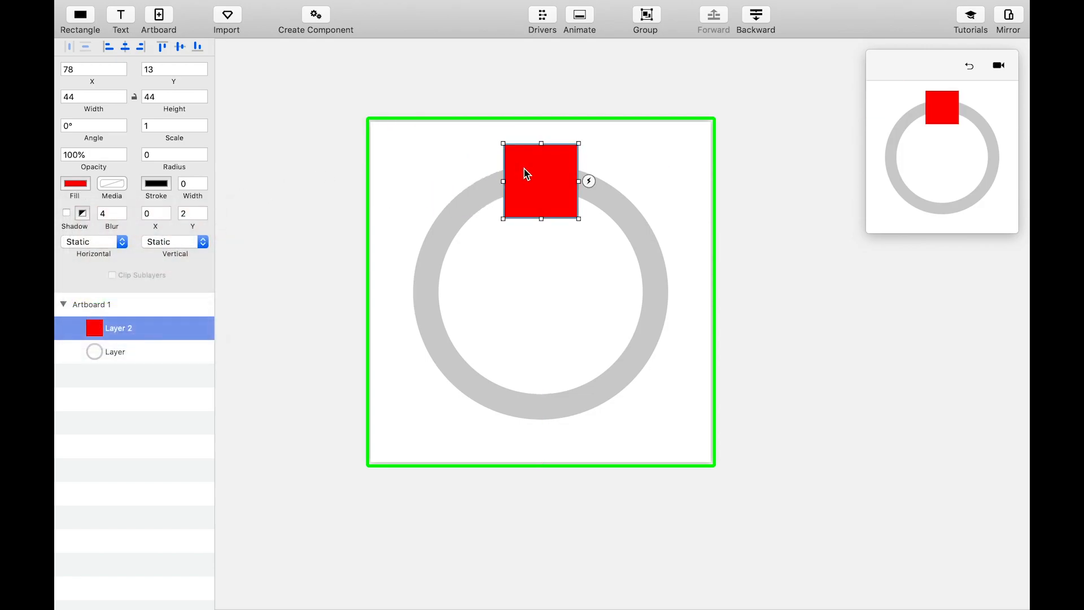
pyautogui.write('10')
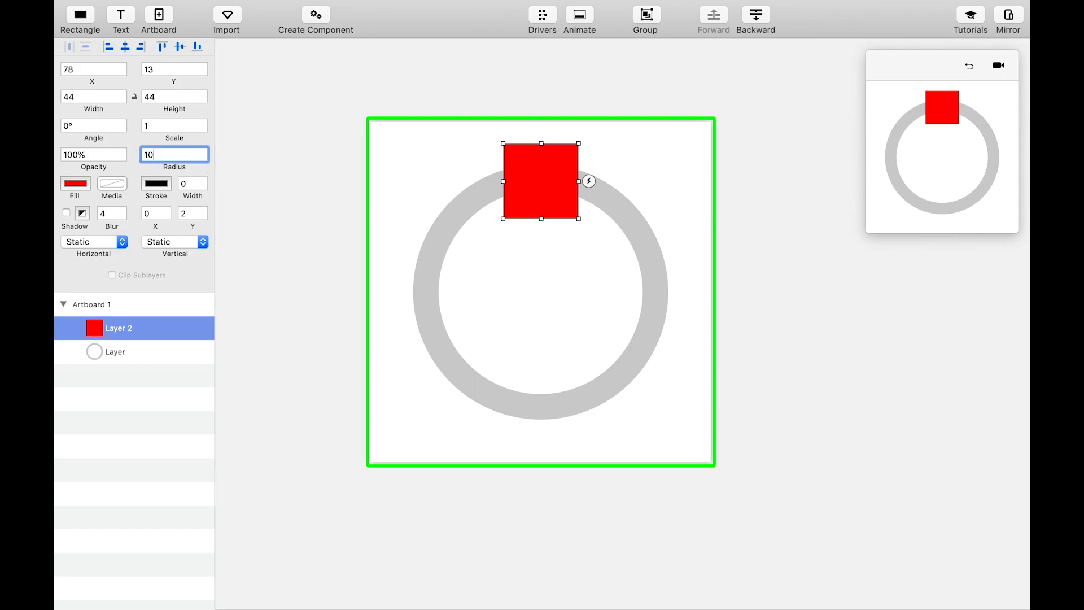
pyautogui.click(116, 351)
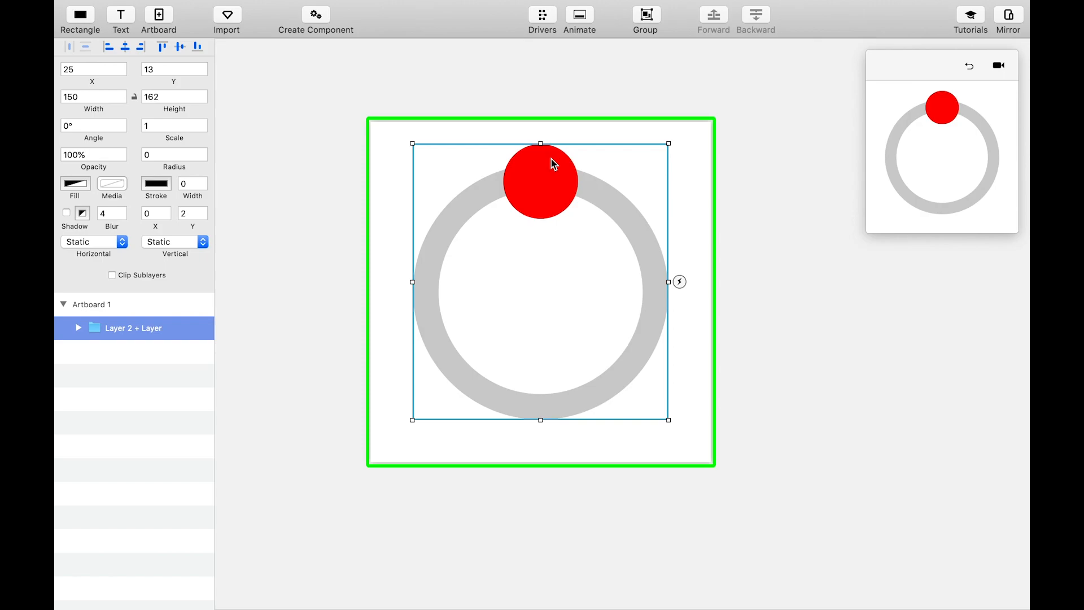
# Rename the group 'LoadingSpinner', size it 150×150 and enable Clip Sublayers
pyautogui.doubleClick(132, 327)
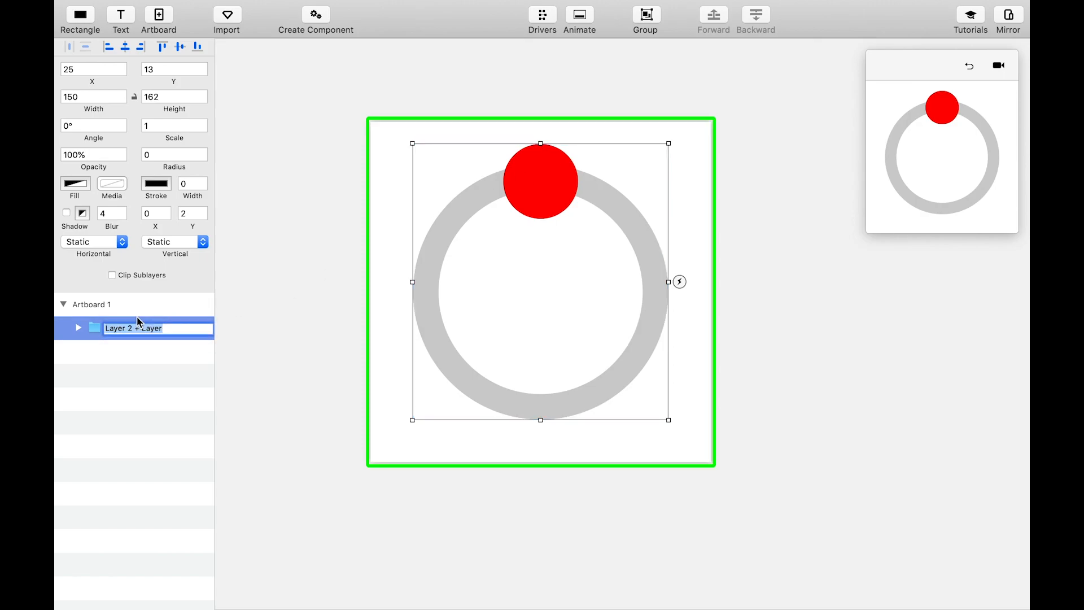
pyautogui.write('LoadingSpinner')
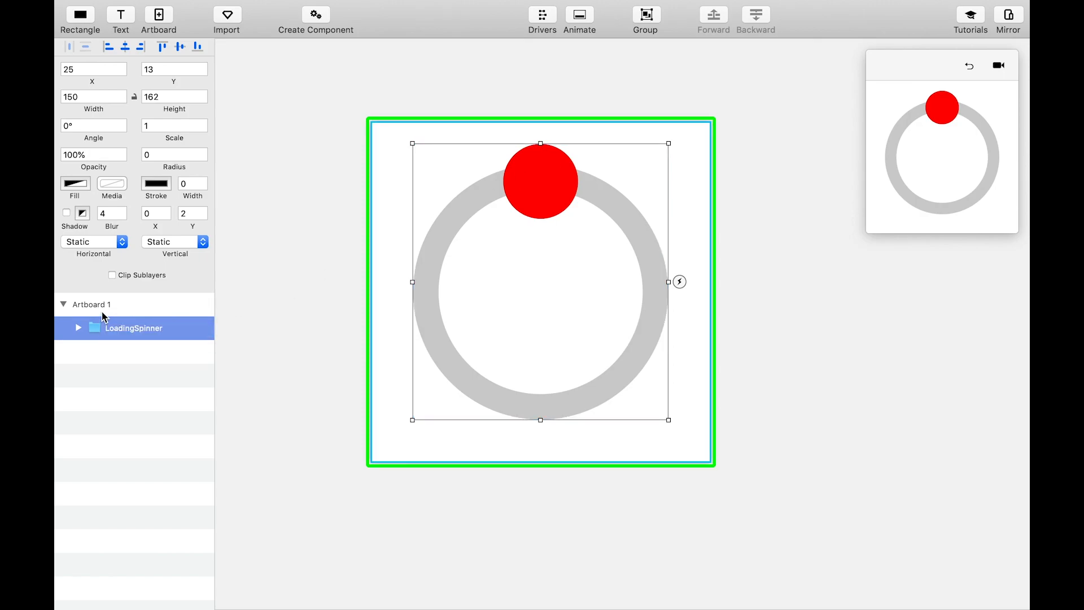
pyautogui.click(112, 275)
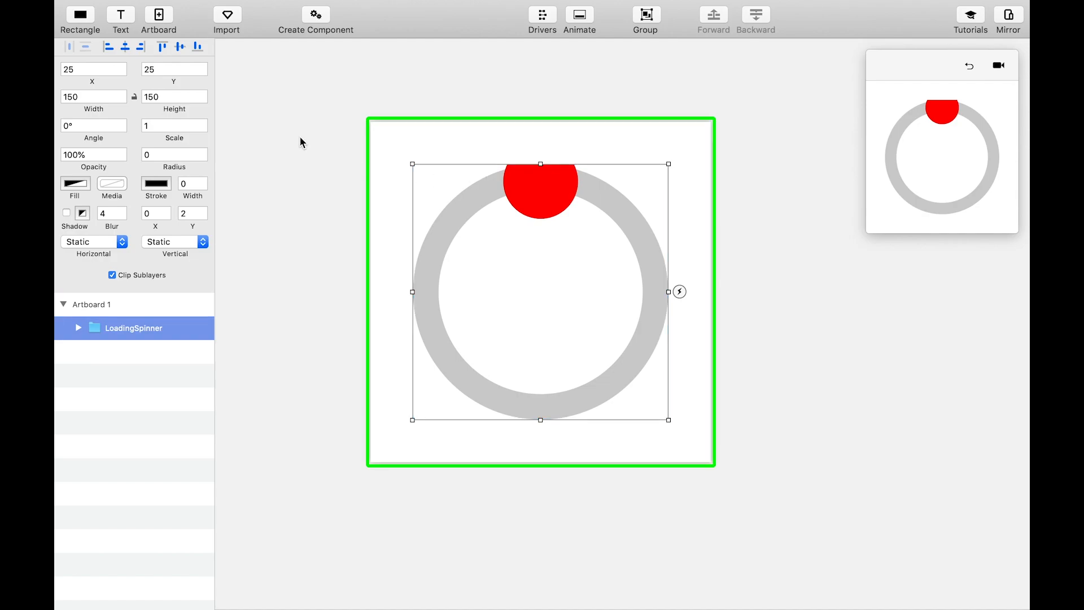
pyautogui.click(174, 154)
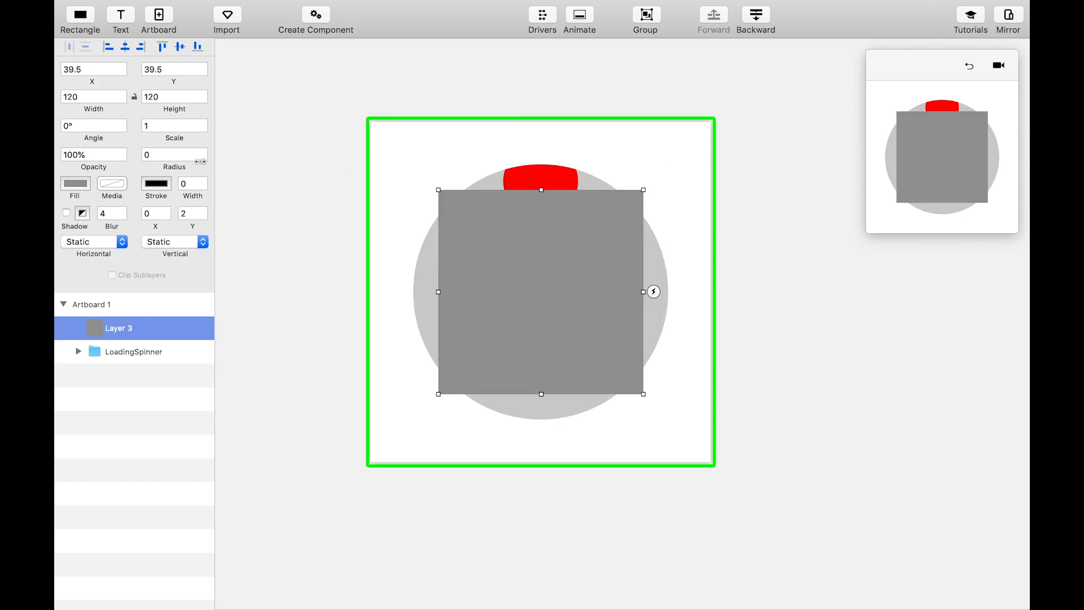
# Make the centred 120×120 layer a white circle so only a short red arc remains on the ring
pyautogui.click(75, 183)
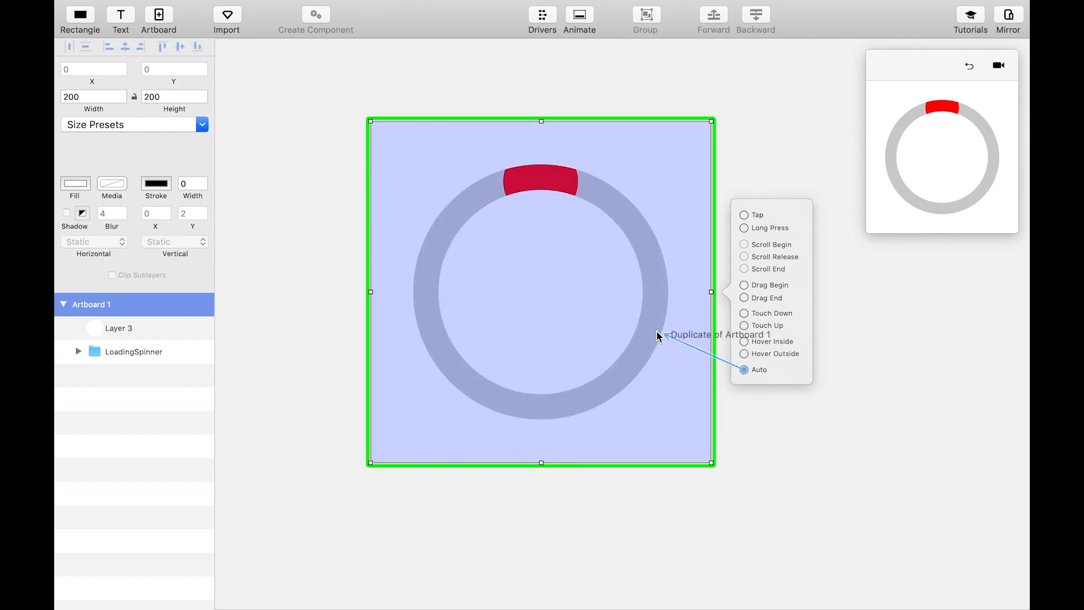
# Add an Auto trigger to a duplicate artboard, rotate its LoadingSpinner 180° and scale the red layer to 2.5
pyautogui.click(759, 369)
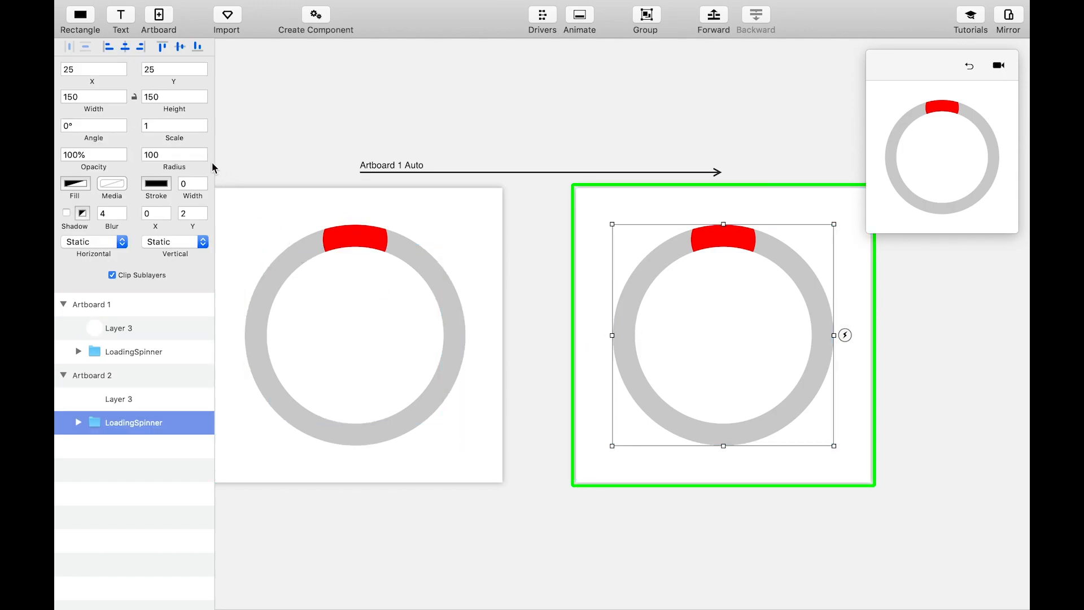
pyautogui.click(93, 126)
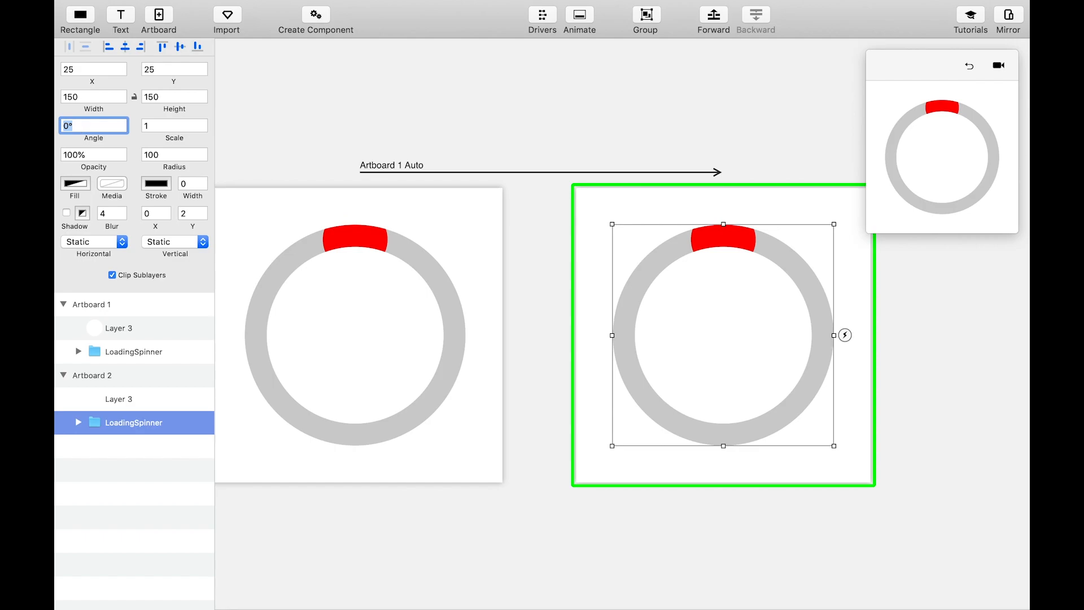
pyautogui.write('180')
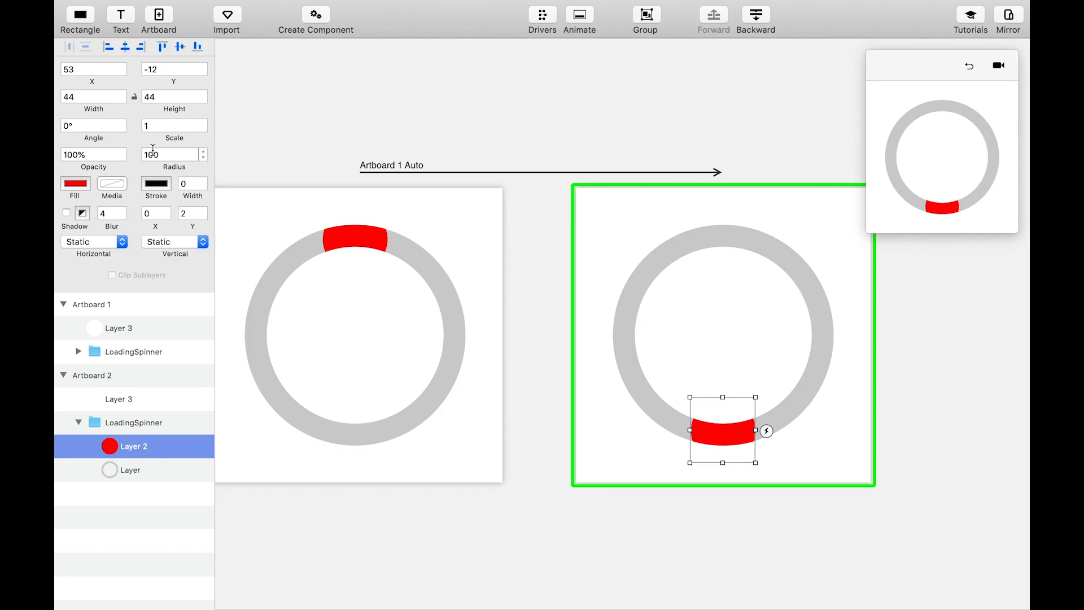
pyautogui.write('2.5')
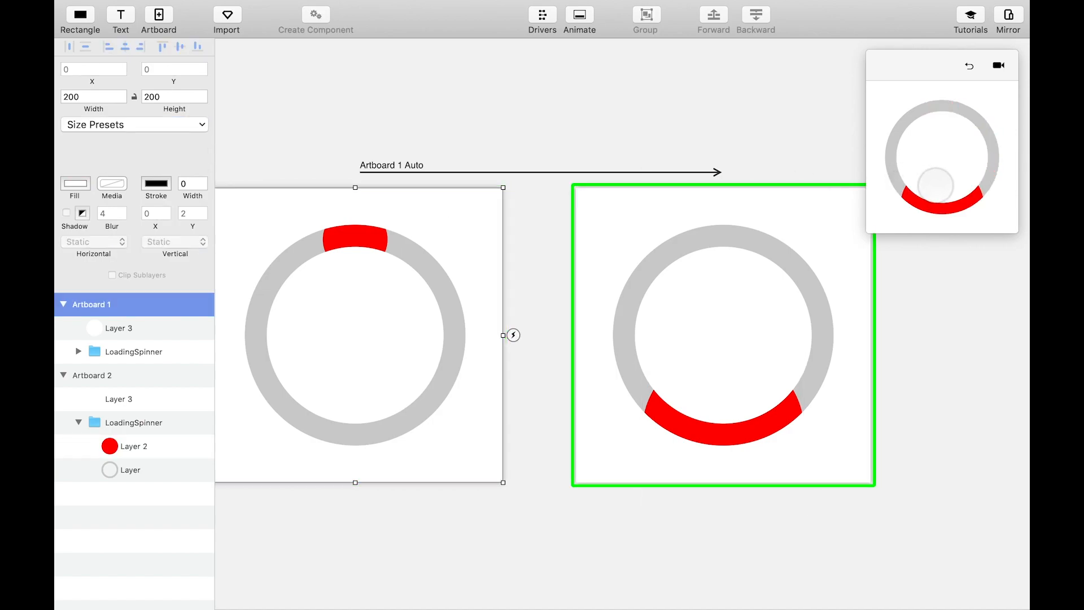
# Stretch the blob's Scale bar to match the Angle bar and give the rotation a custom ease-in curve (0.7, 0.02, 1, 1)
pyautogui.click(512, 335)
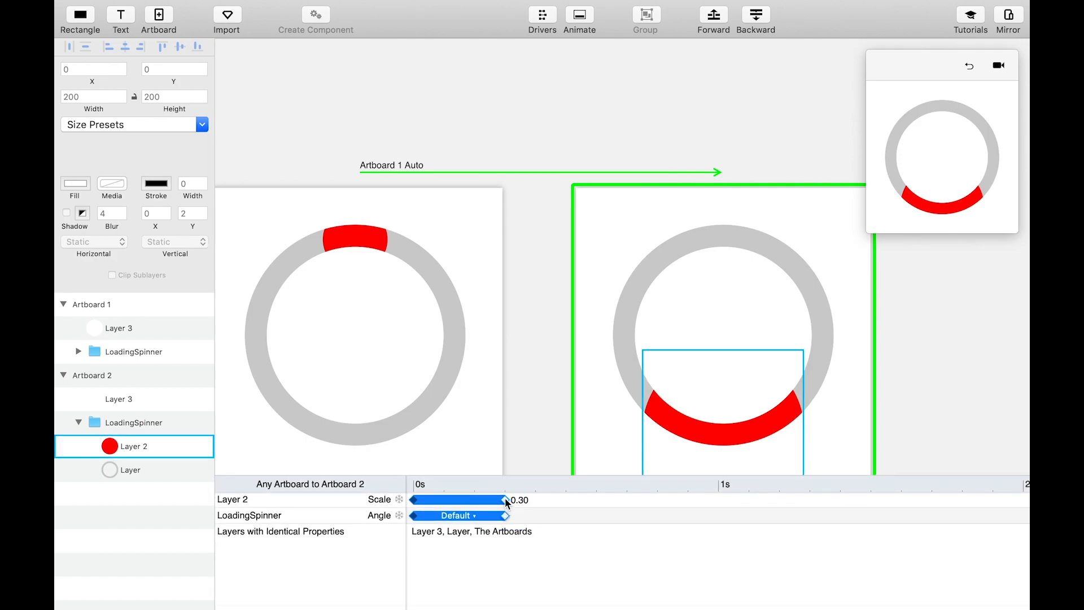
pyautogui.moveTo(505, 500); pyautogui.dragTo(594, 499)
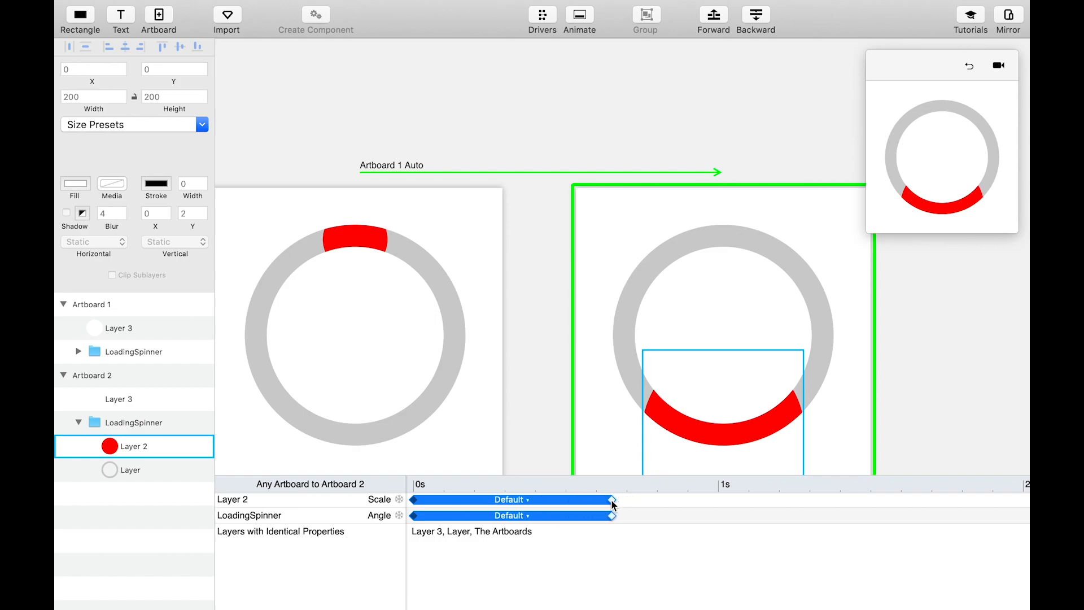
pyautogui.click(133, 423)
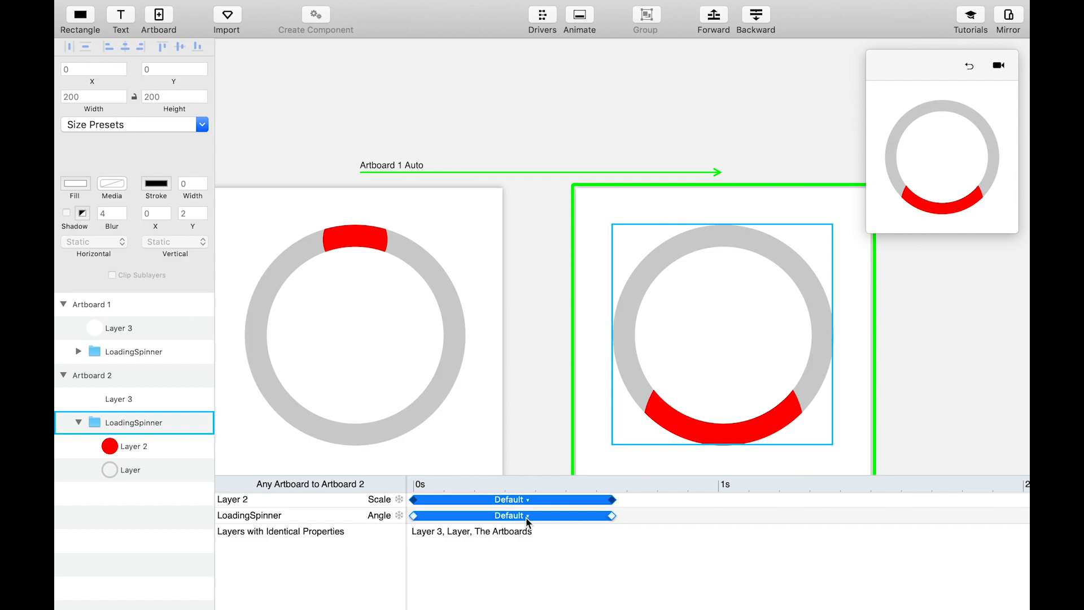
pyautogui.click(510, 515)
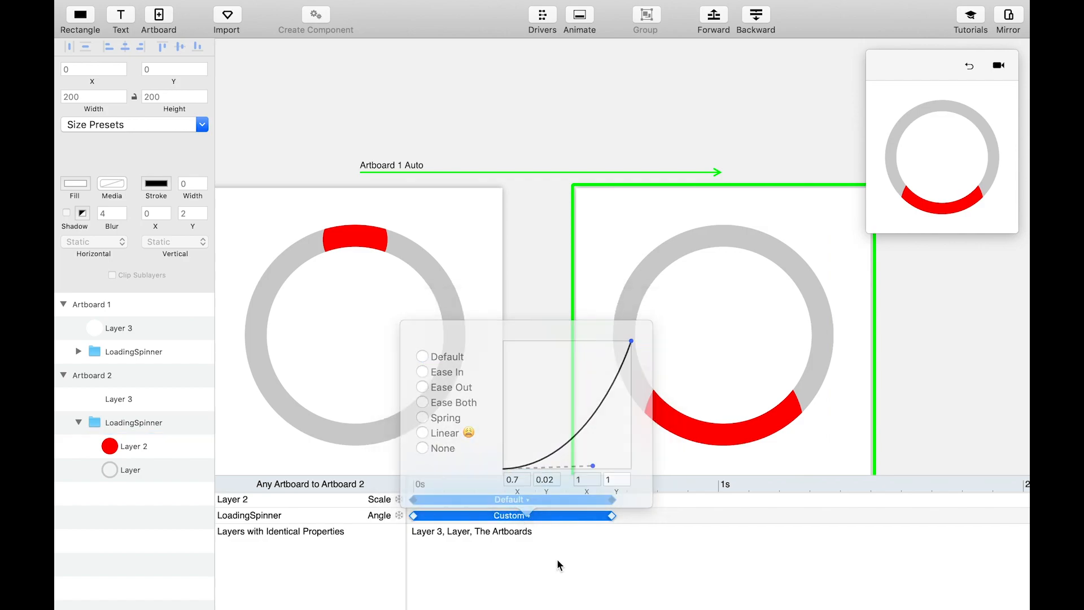
pyautogui.click(423, 341)
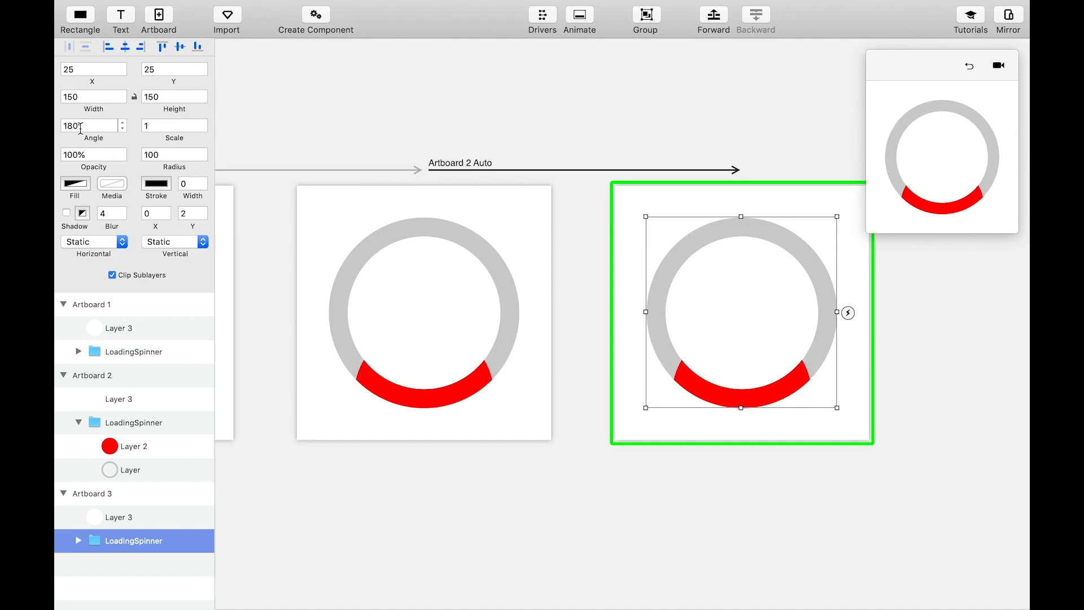
# On Artboard 3 set LoadingSpinner angle to 360 and shrink the red blob back to a short arc on top
pyautogui.write('36')
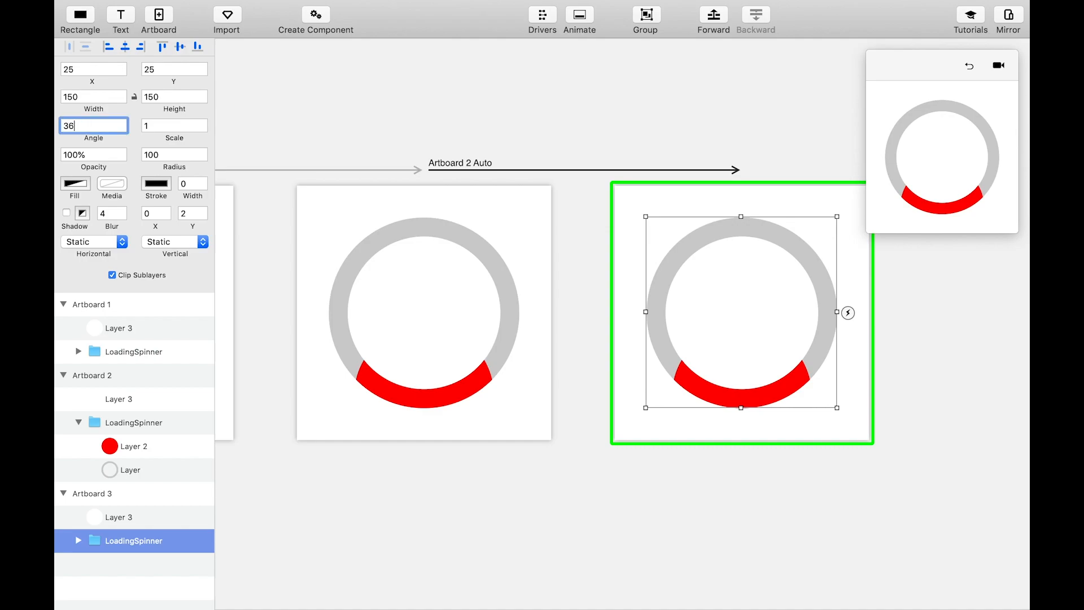
pyautogui.write('360')
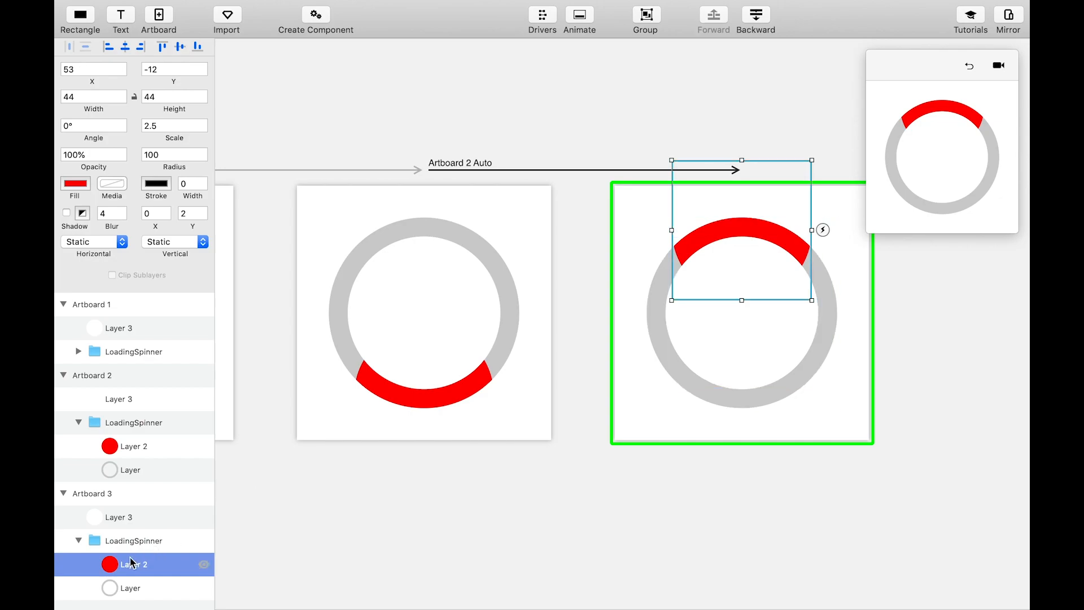
pyautogui.click(172, 125)
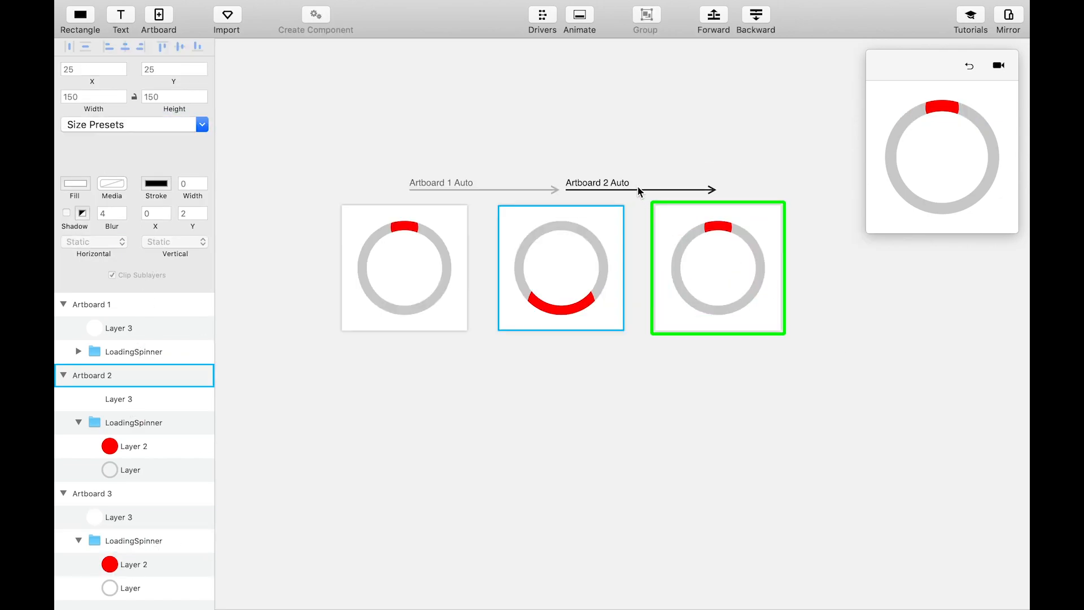
# In the transition into Artboard 3 give both Layer 2 Scale and LoadingSpinner Angle custom ease-in curves
pyautogui.click(509, 499)
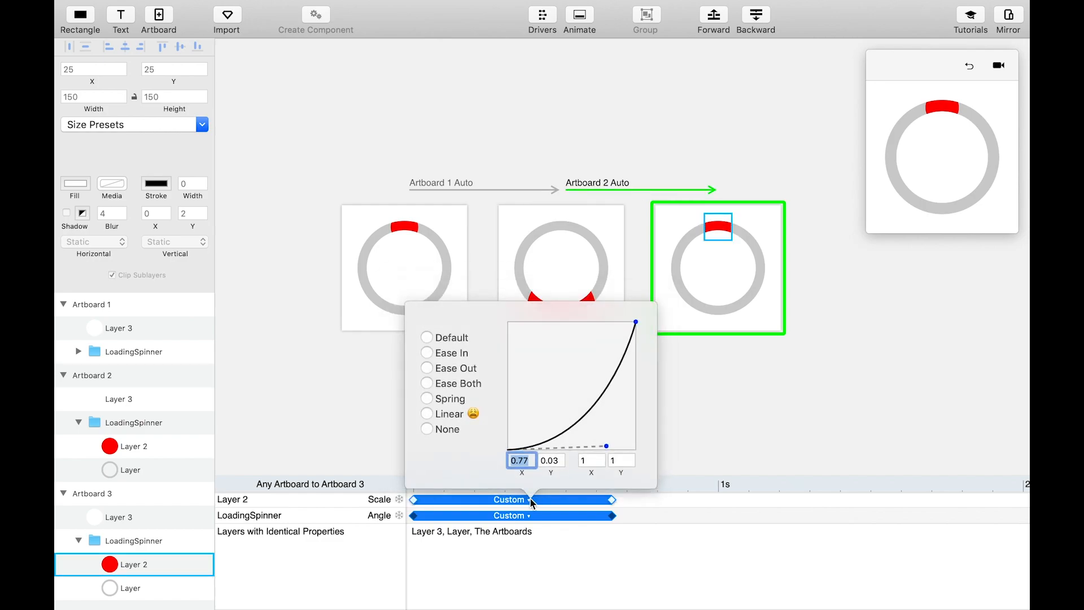
pyautogui.click(427, 368)
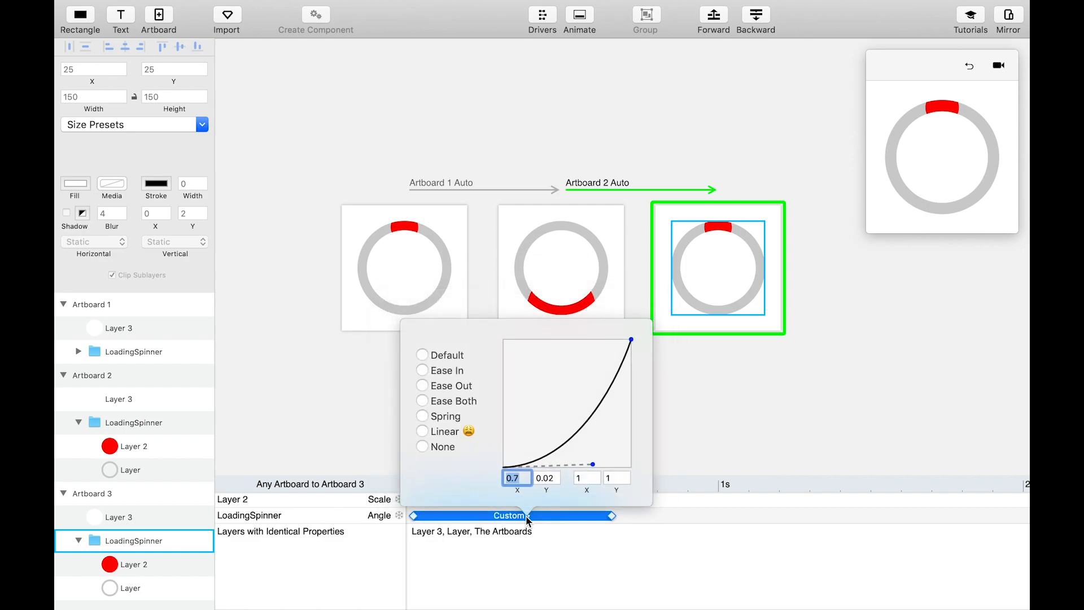
pyautogui.click(422, 385)
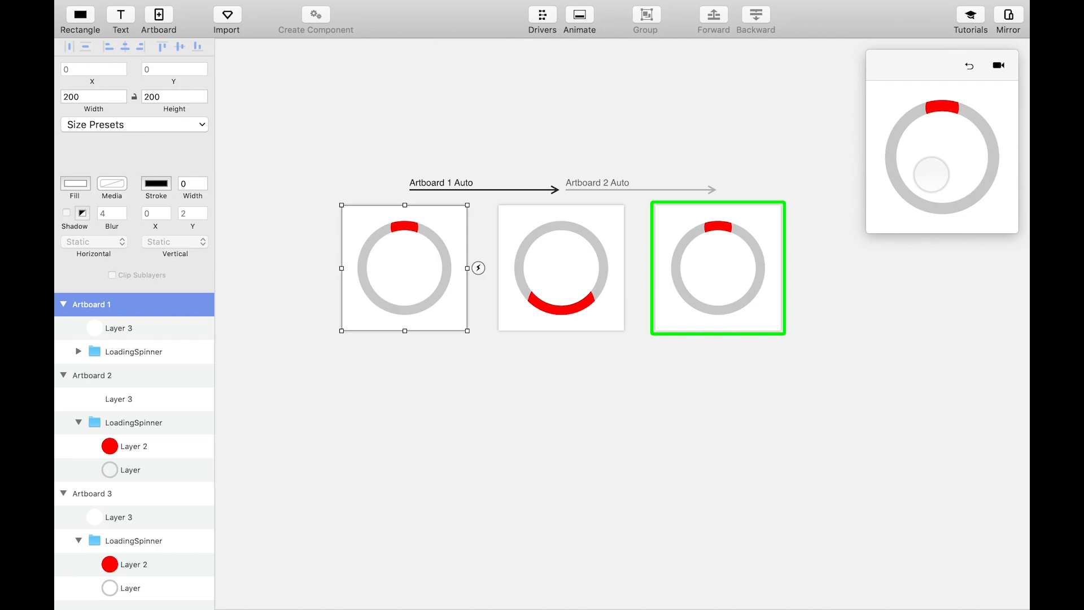
# Add an Auto trigger from Artboard 3 back to Artboard 1 to close the loop
pyautogui.click(717, 268)
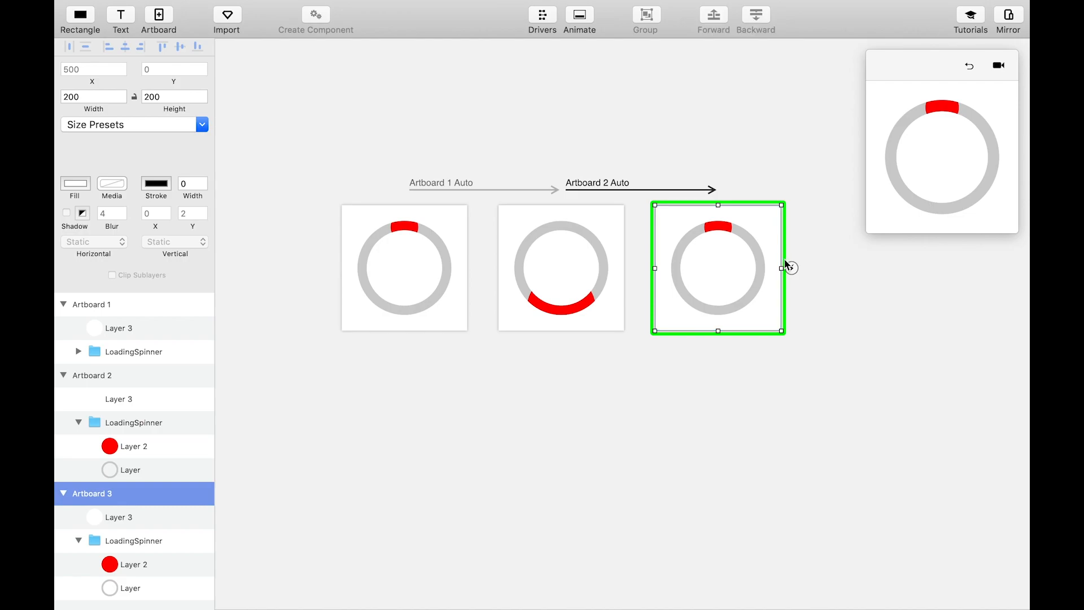
pyautogui.click(791, 268)
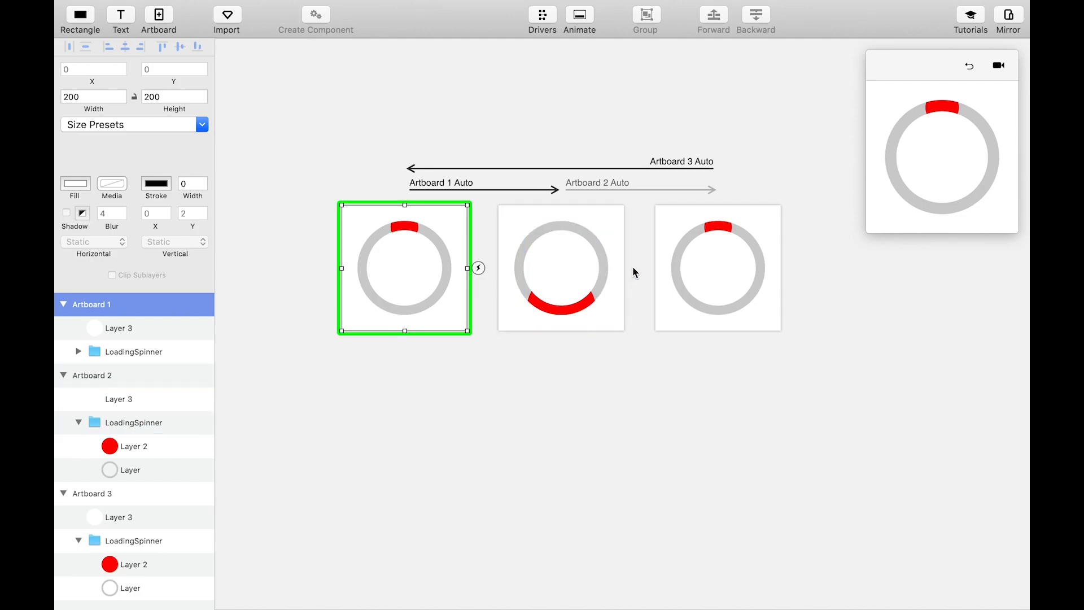
pyautogui.click(717, 268)
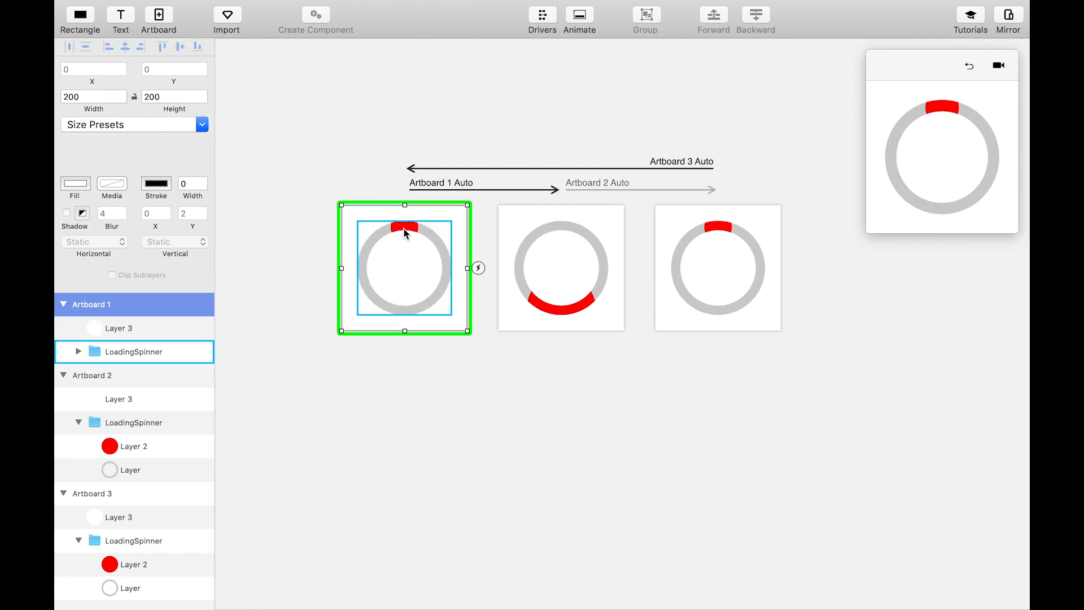
pyautogui.moveTo(422, 223)
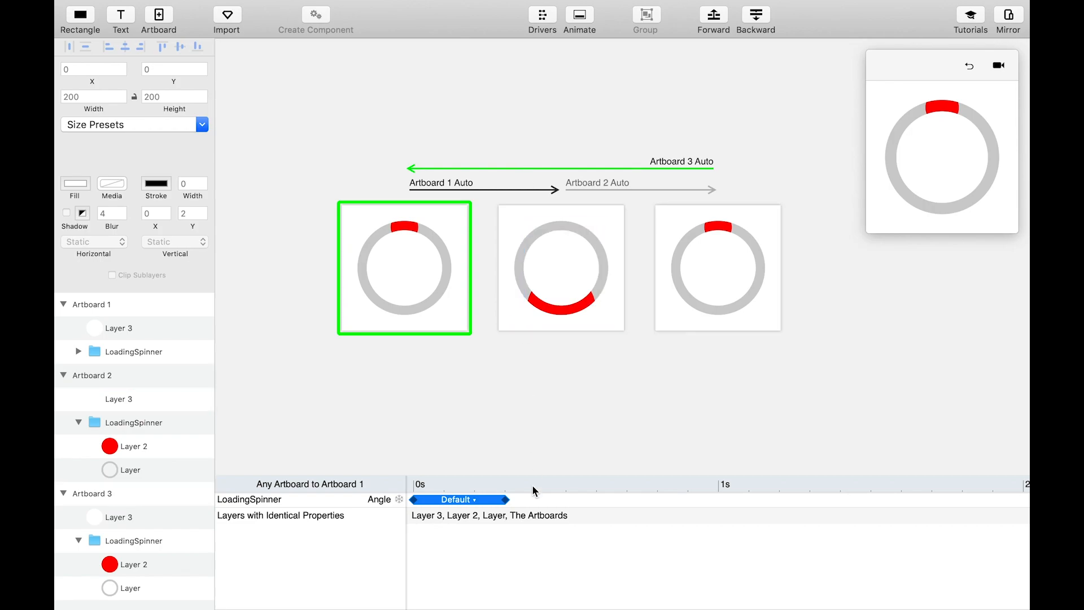
# Shrink the LoadingSpinner Angle bar in the return transition to zero so the spinner resets instantly
pyautogui.click(135, 351)
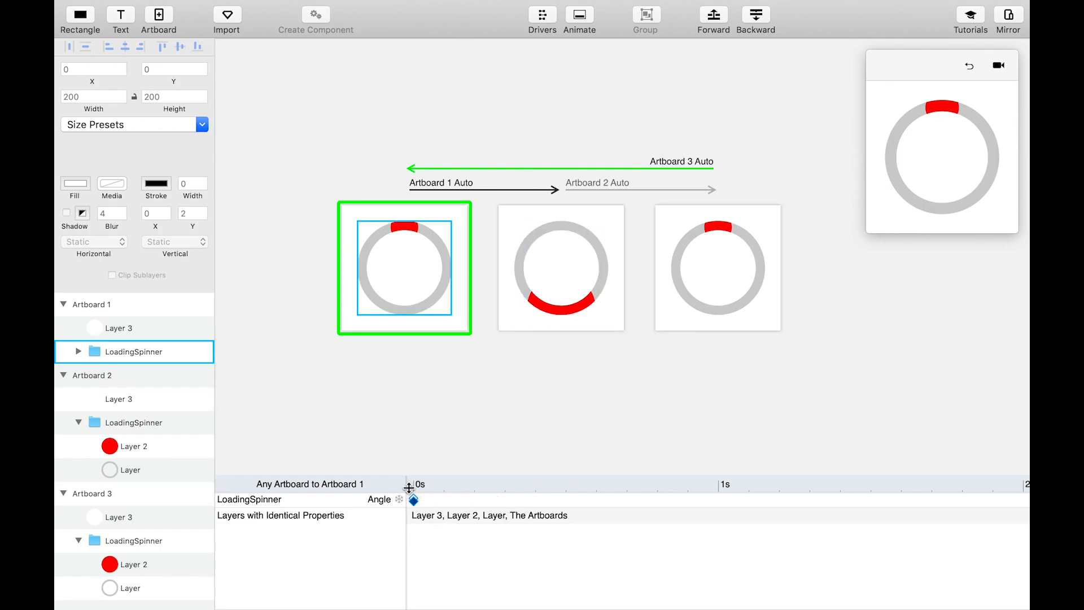
pyautogui.click(120, 328)
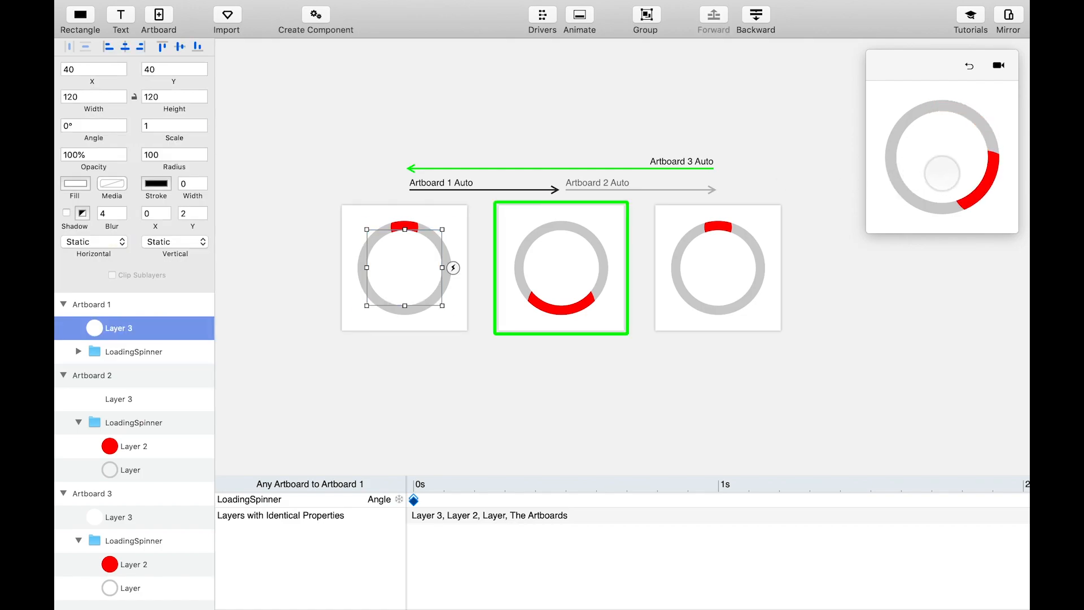